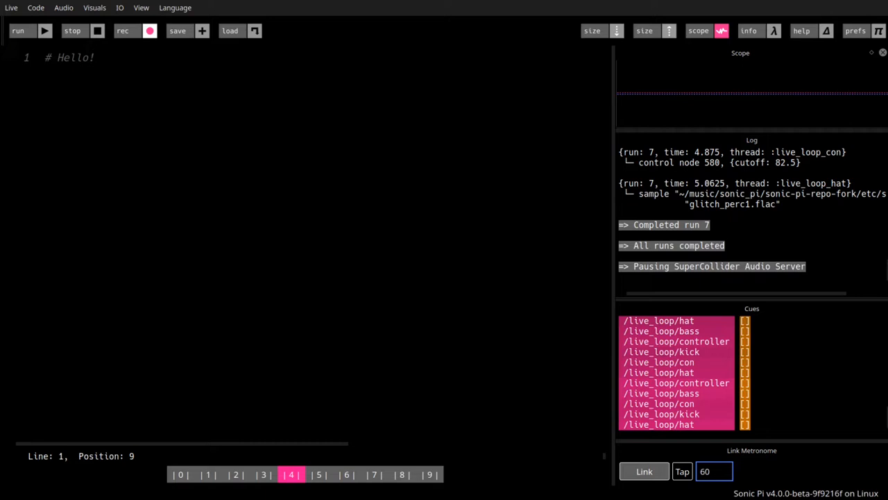
mouse_move(349, 208)
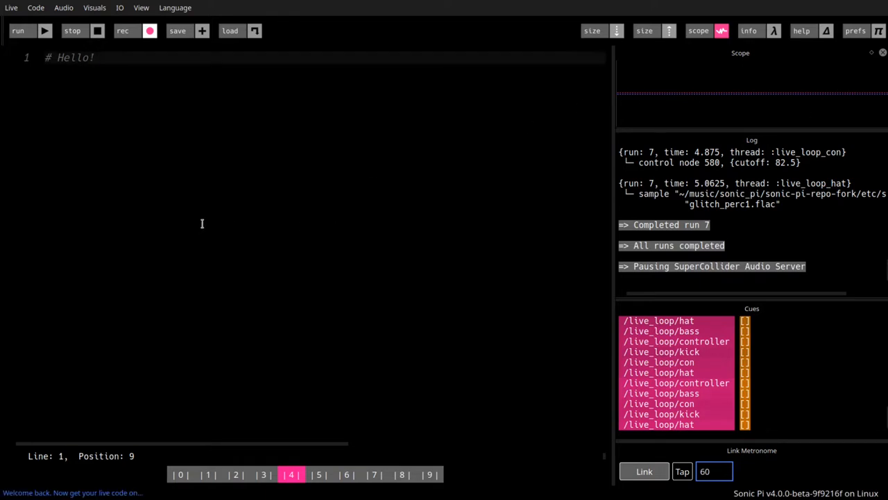
type("ht")
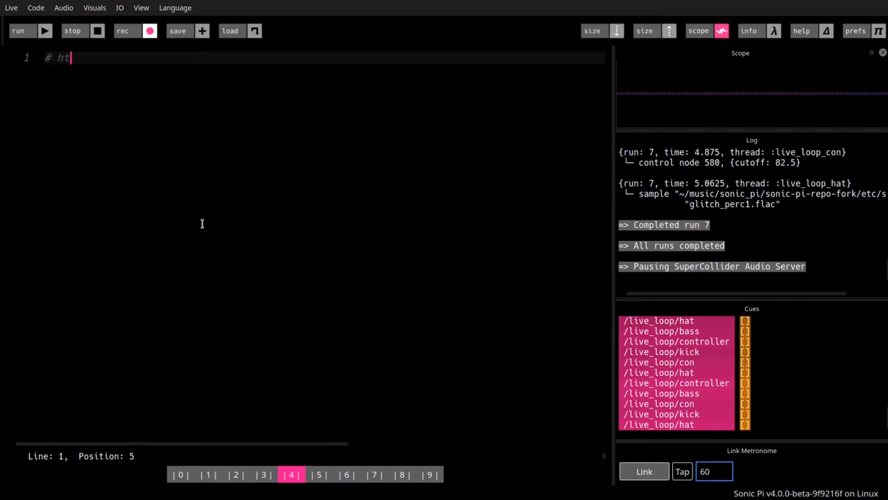
type("tps://ww")
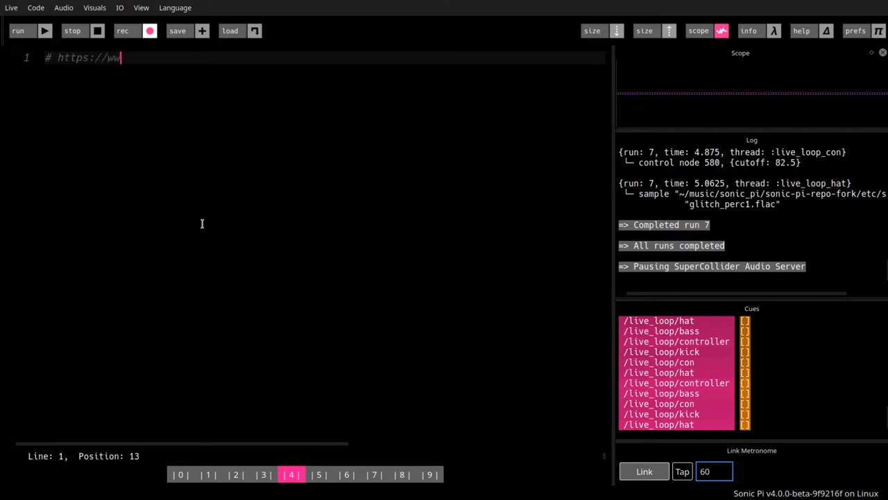
type("w-")
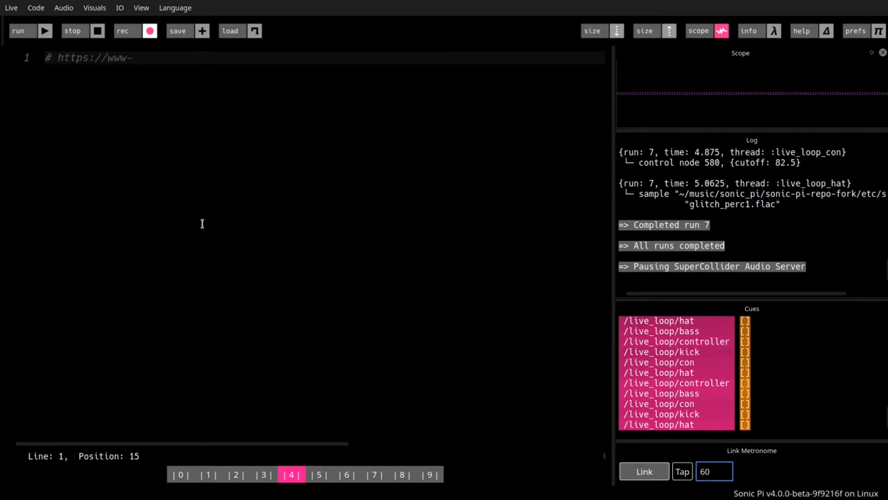
type(".hs-esslin")
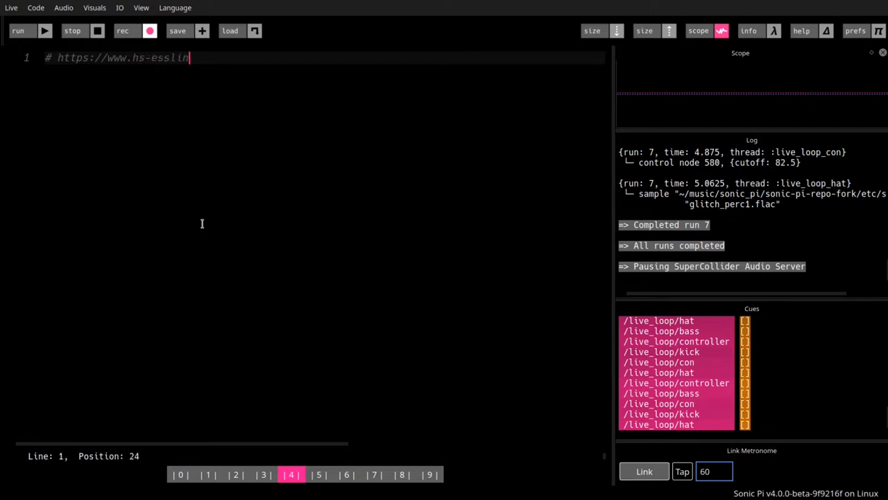
type("gen.de")
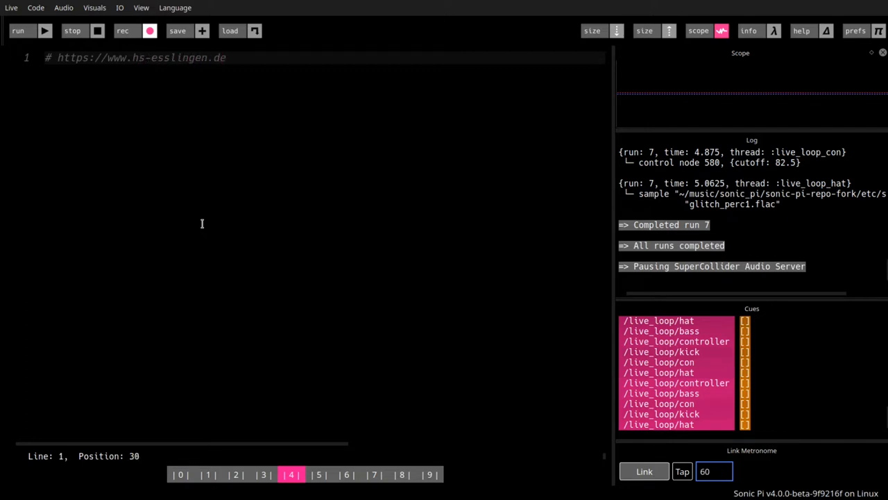
type("/wt")
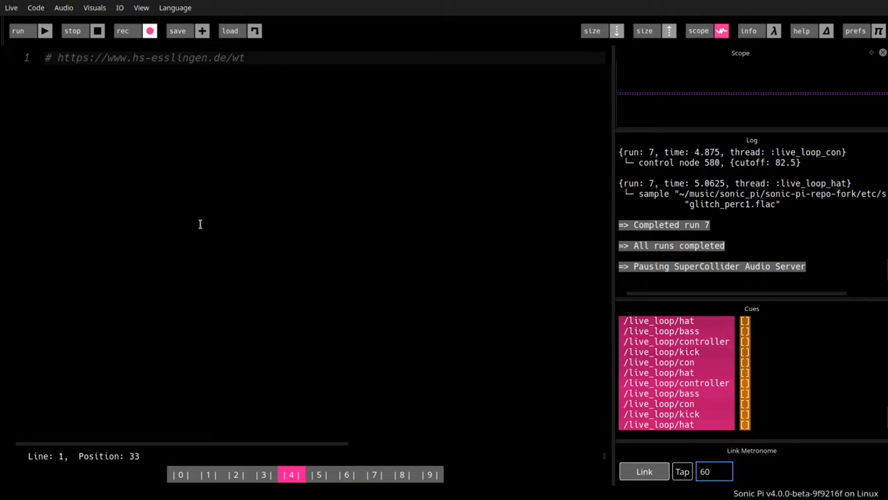
mouse_move(231, 295)
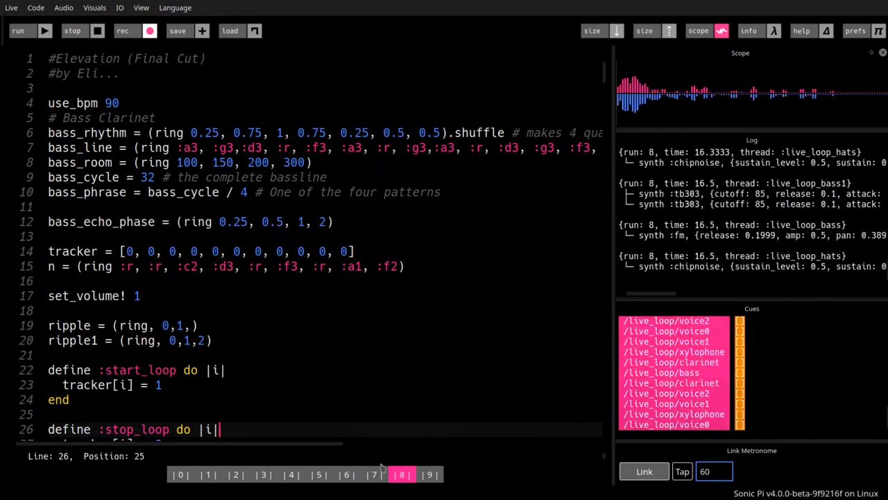
Step: Switch to buffer 3 and run its degs2ns synth code
left_click(72, 30)
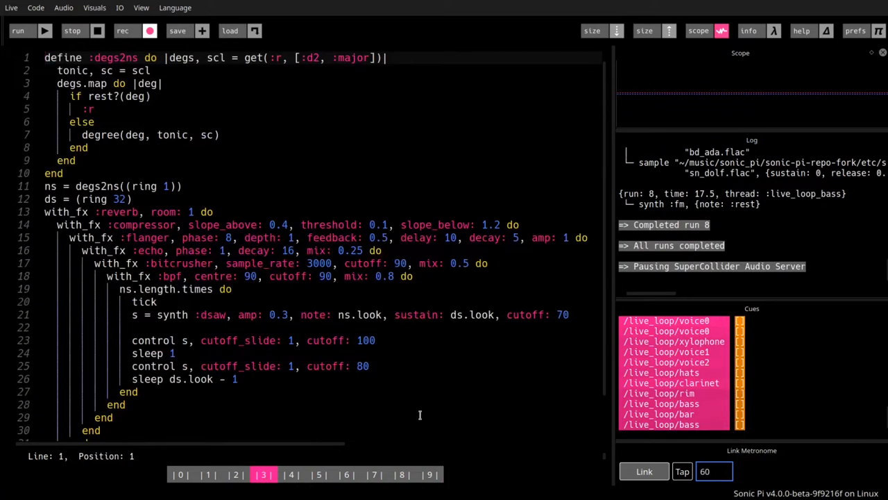
left_click(18, 30)
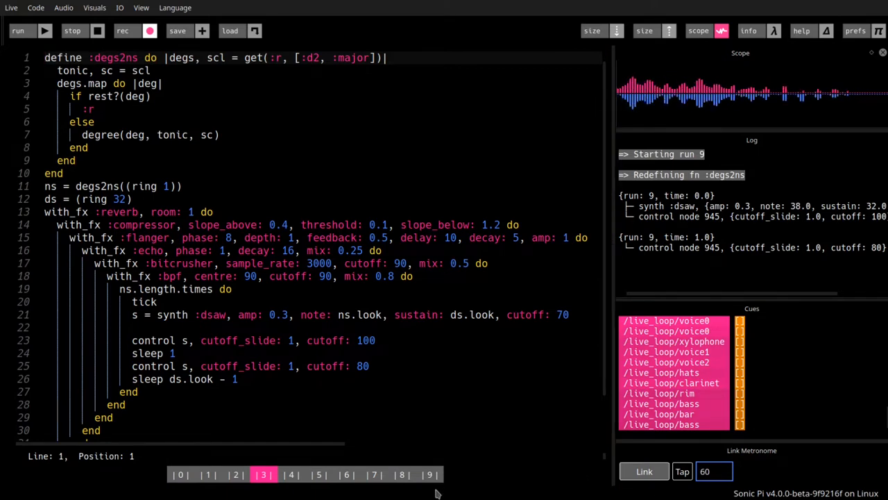
Step: Run buffer 6's drum-and-organ piece, stop it, and return to buffer 4
left_click(347, 474)
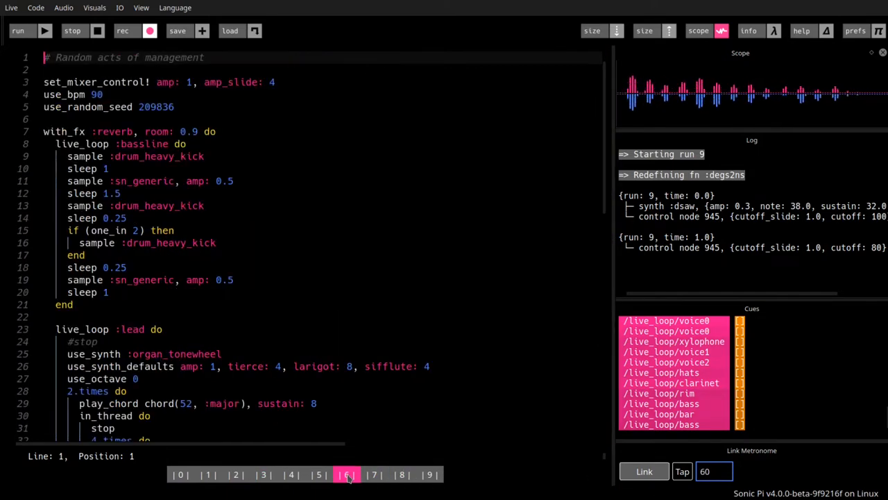
left_click(72, 30)
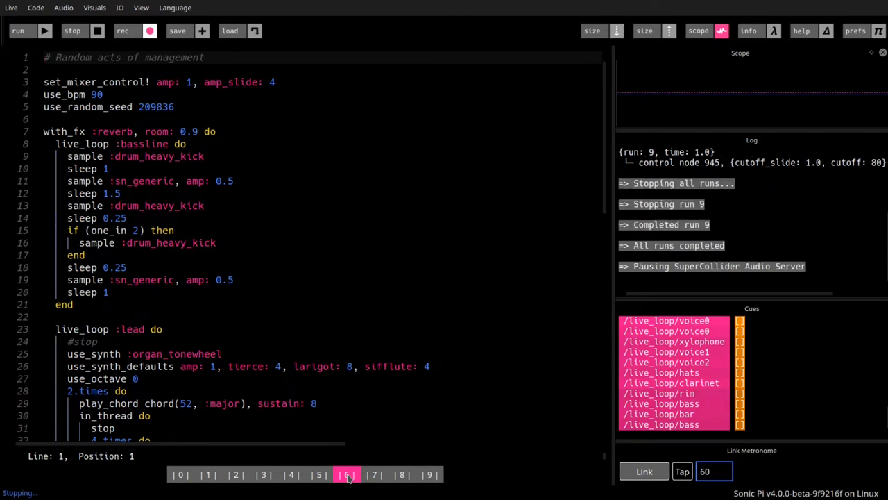
left_click(18, 30)
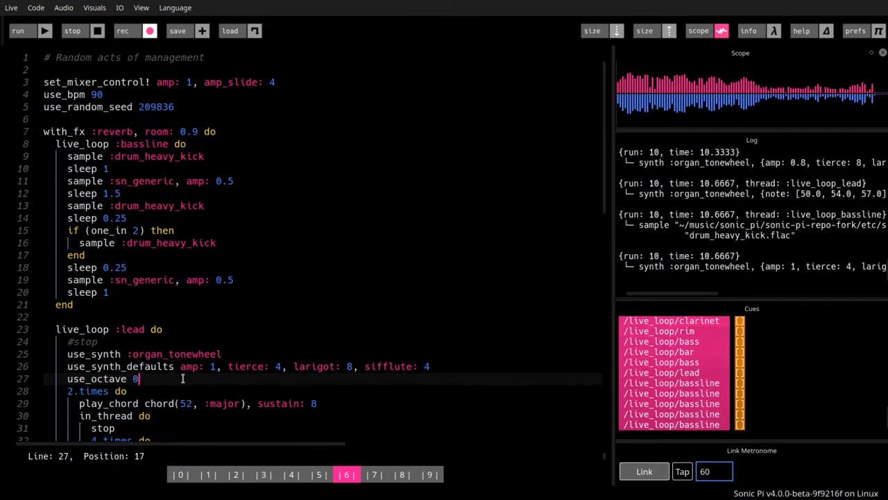
left_click(72, 31)
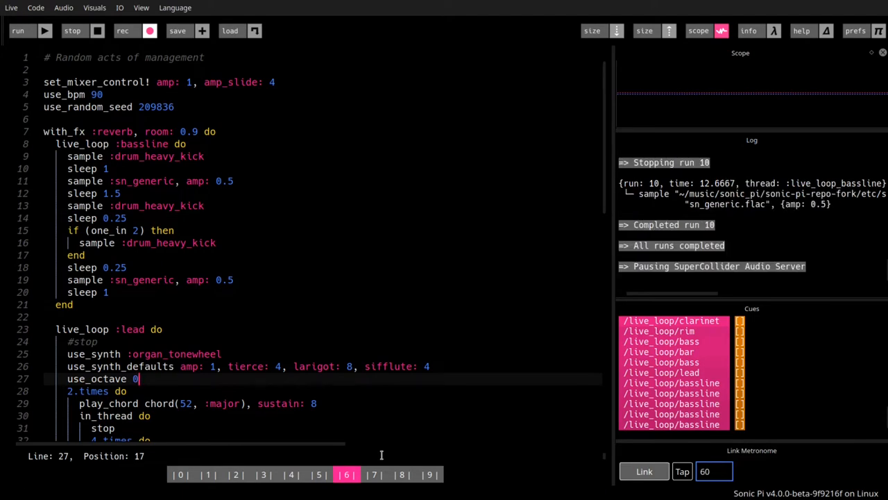
left_click(318, 475)
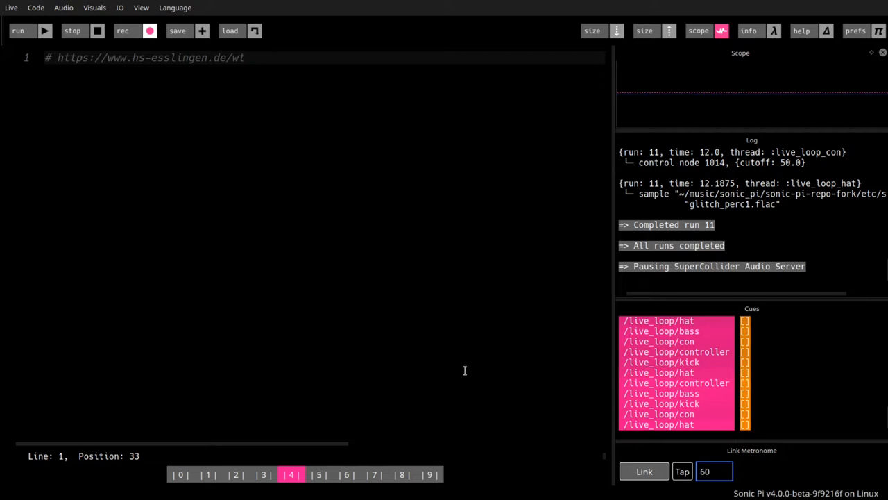
mouse_move(446, 346)
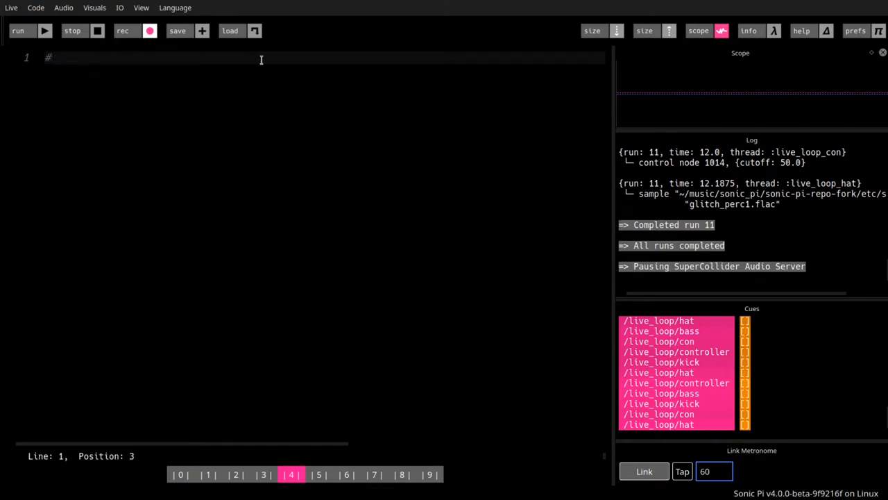
mouse_move(220, 109)
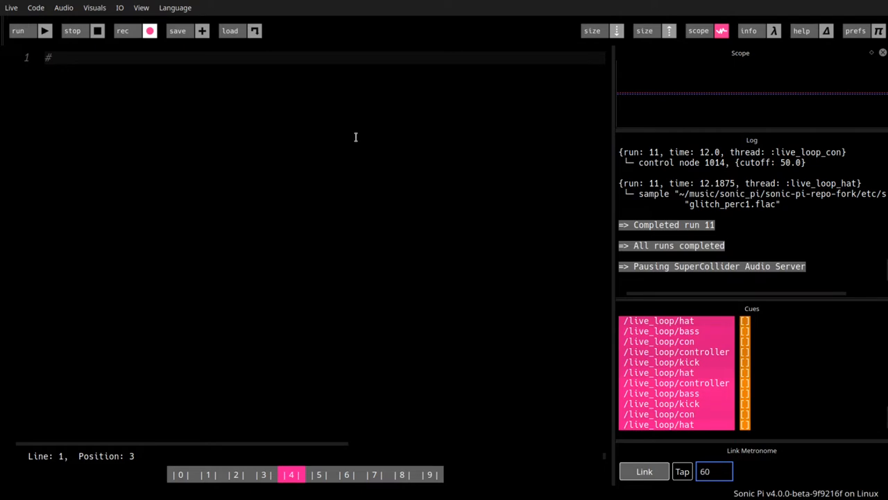
type("https://")
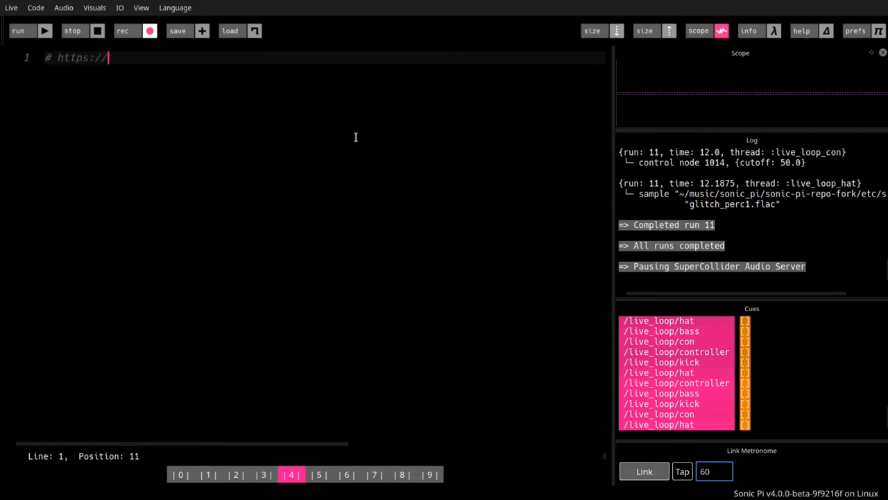
type("www")
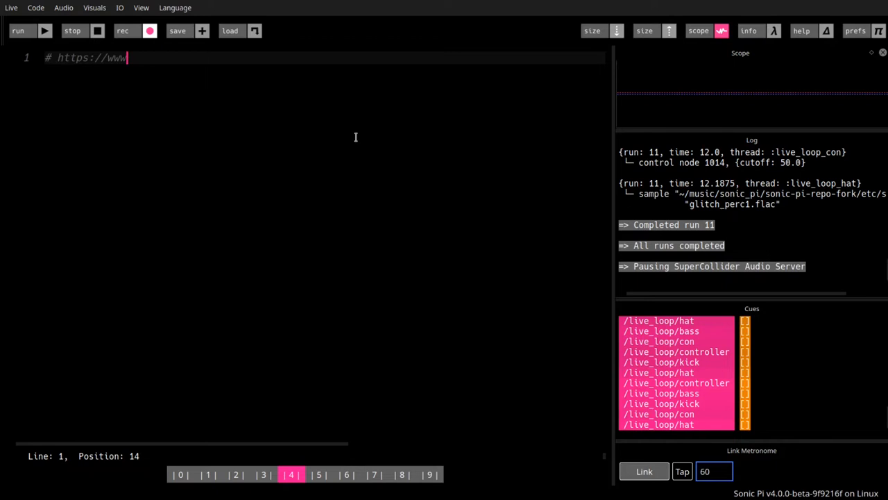
type("gith")
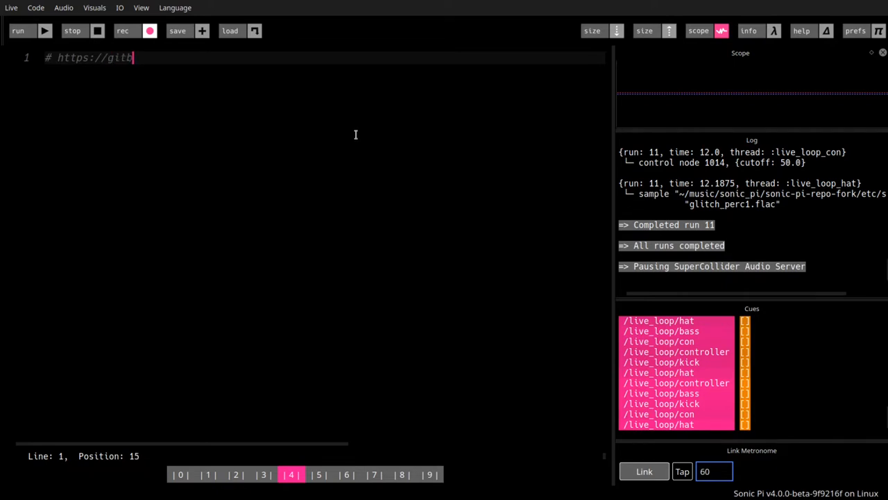
type("ub.com")
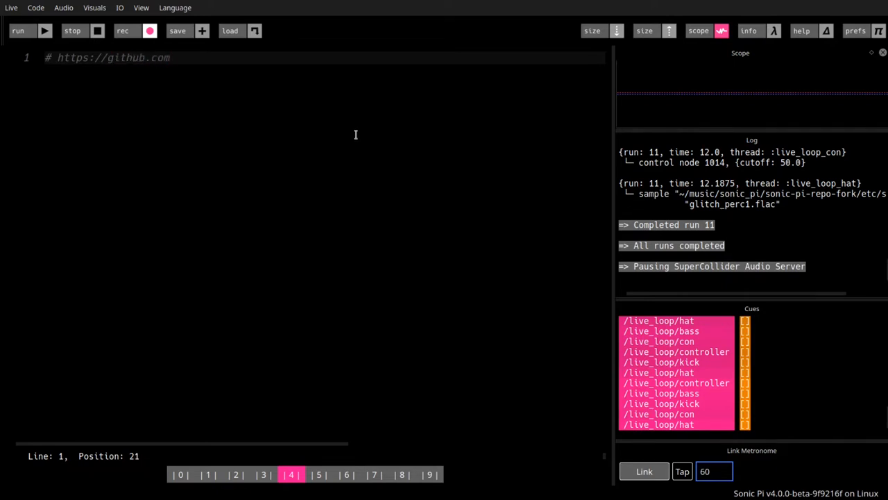
type("/l")
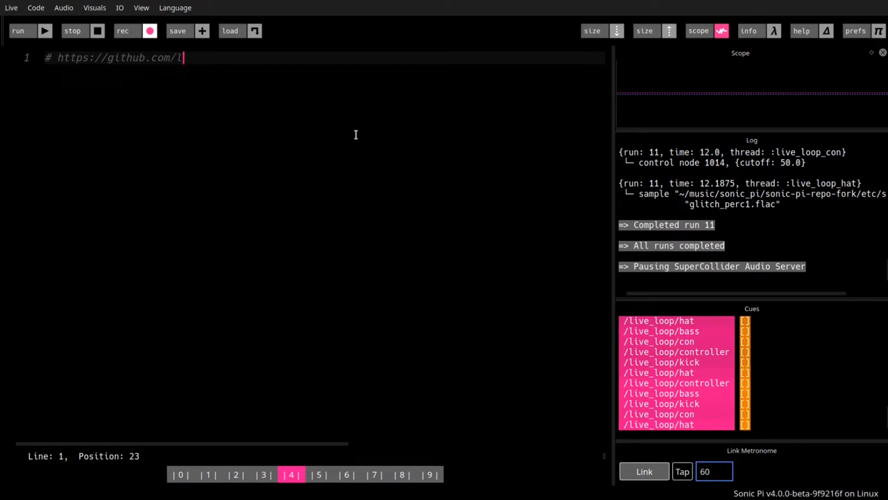
type("evel-xx/")
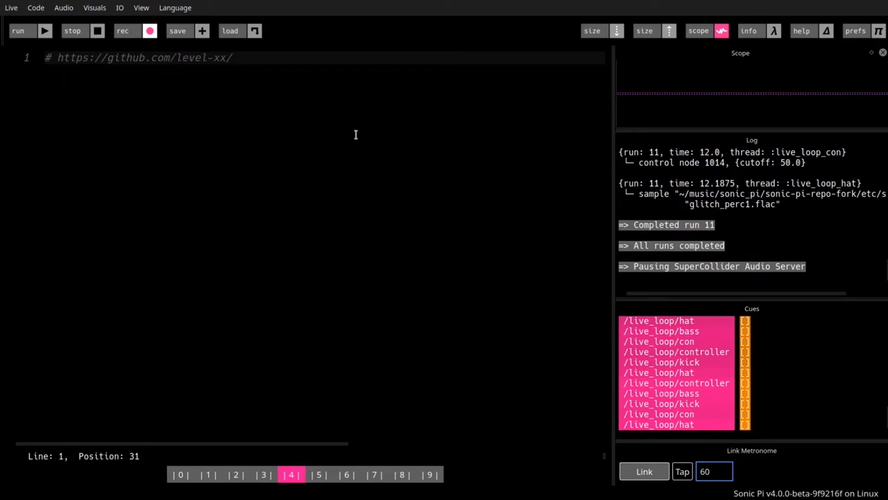
type("/sonic-pi")
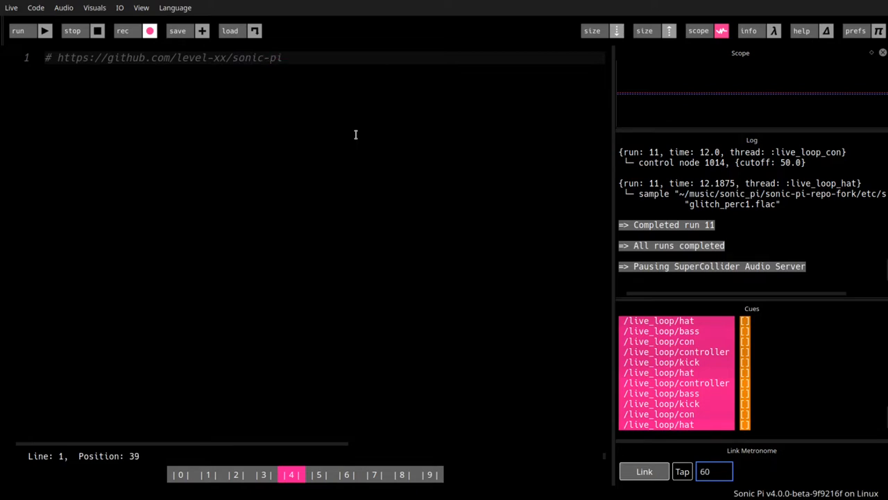
type("-video/")
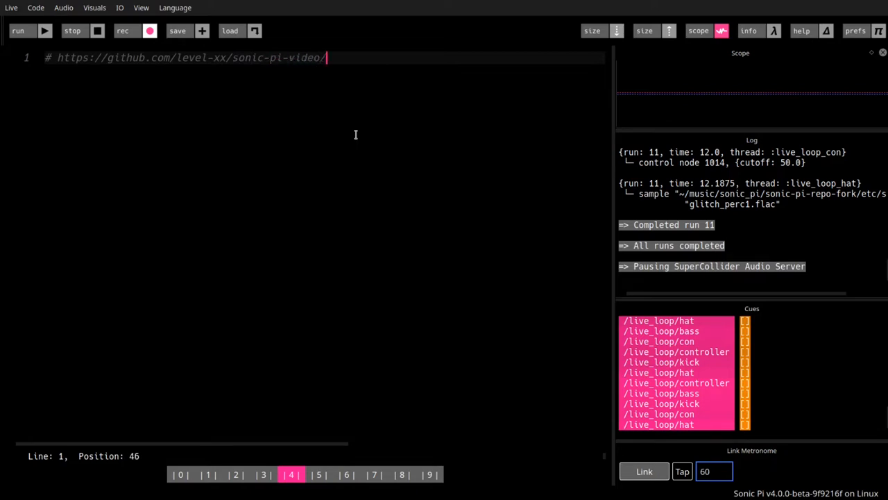
type("series")
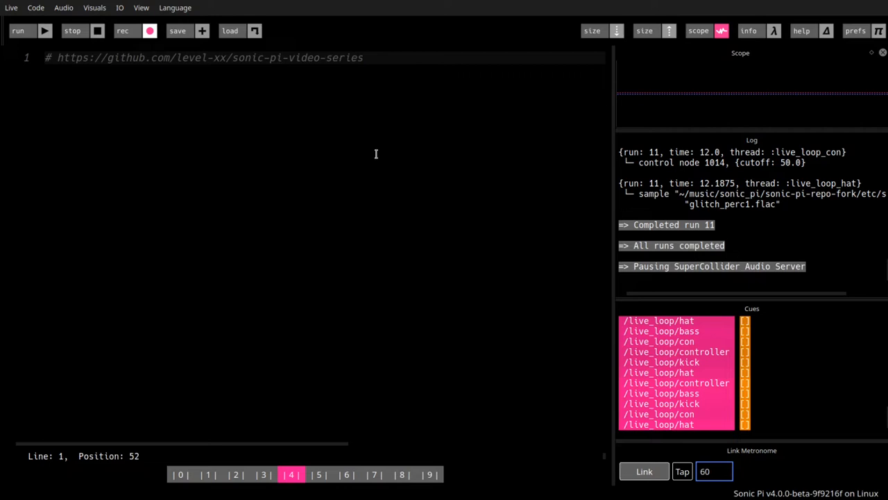
mouse_move(433, 141)
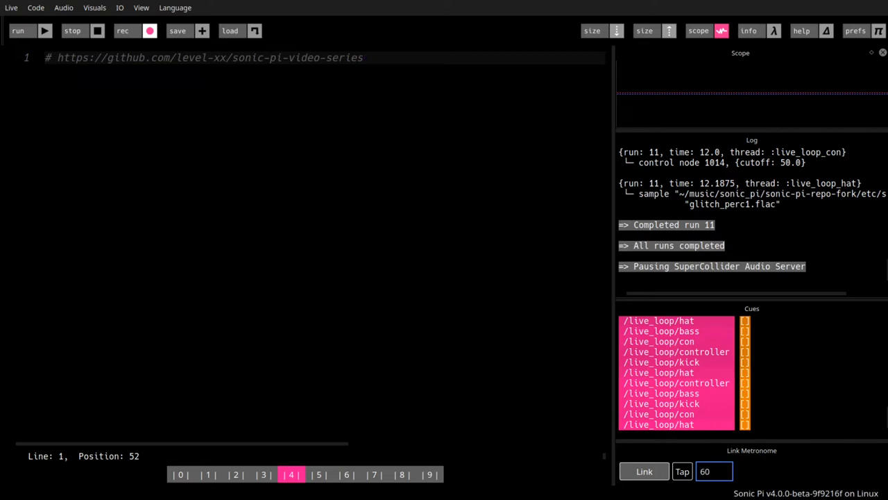
key("enter")
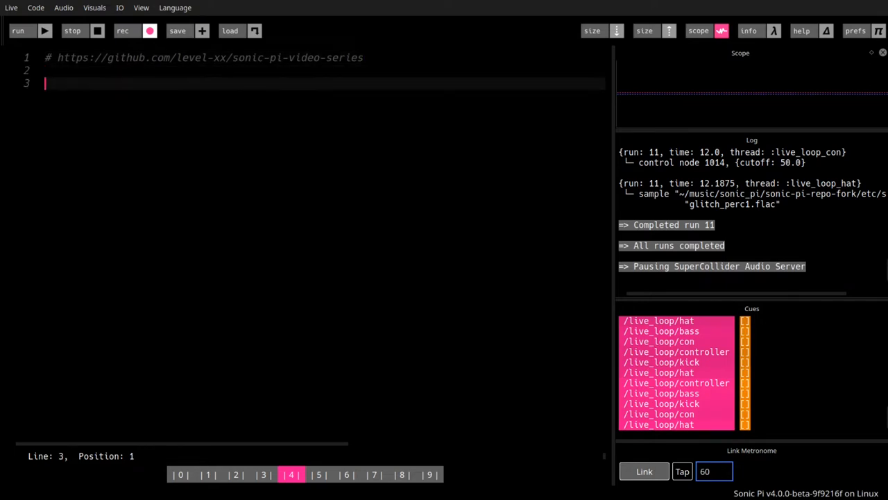
type("#")
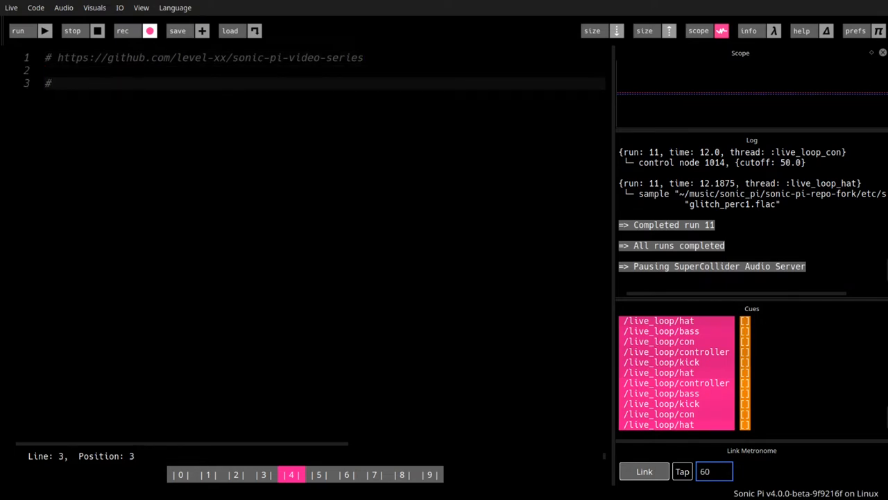
type("https:/")
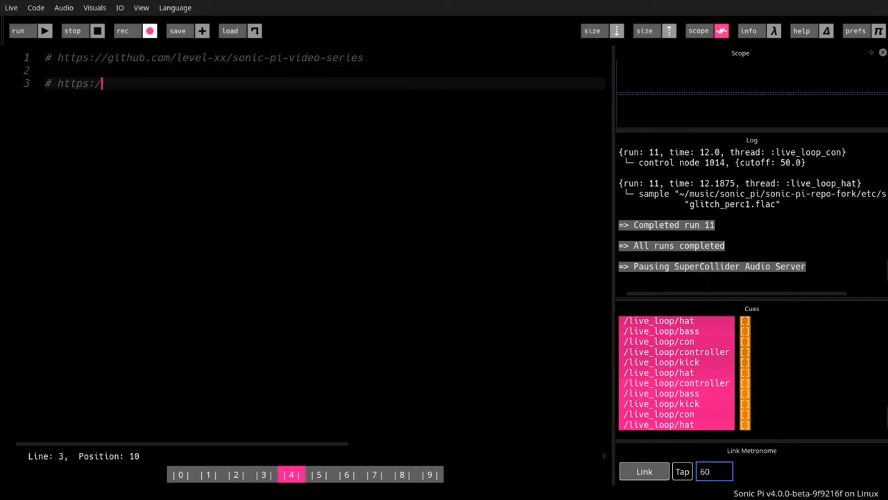
type("so")
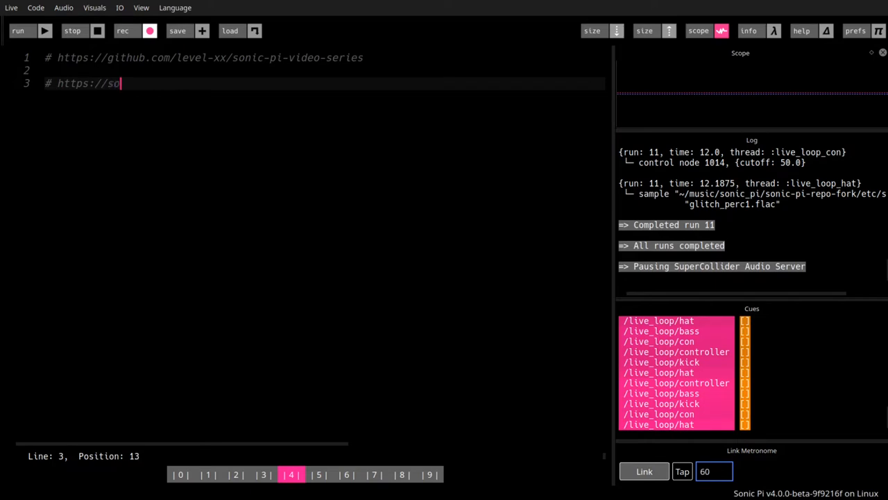
type("nic-pi.")
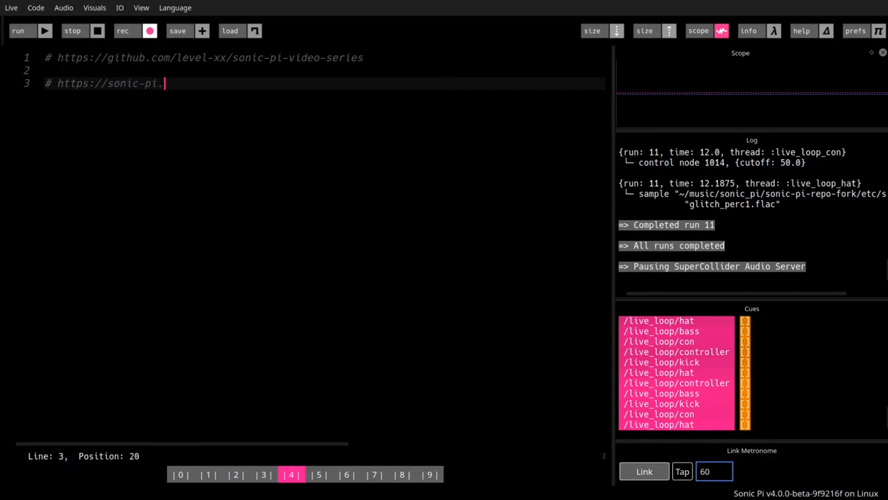
type("net")
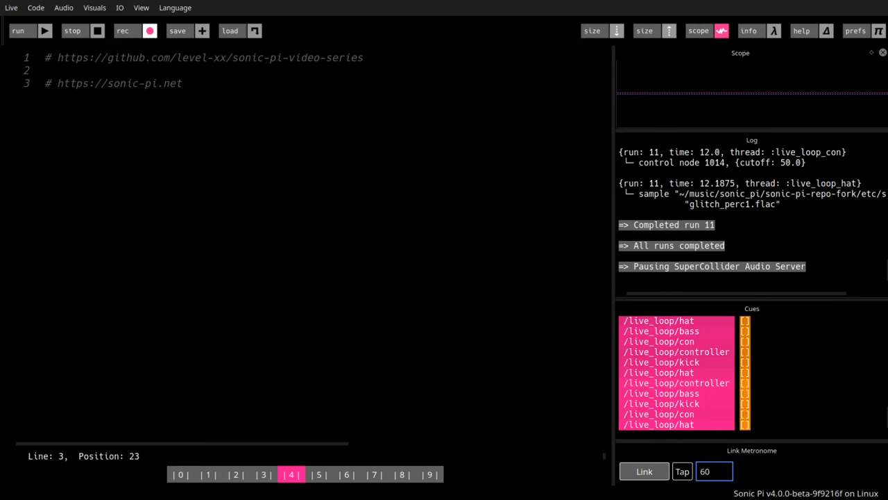
mouse_move(445, 225)
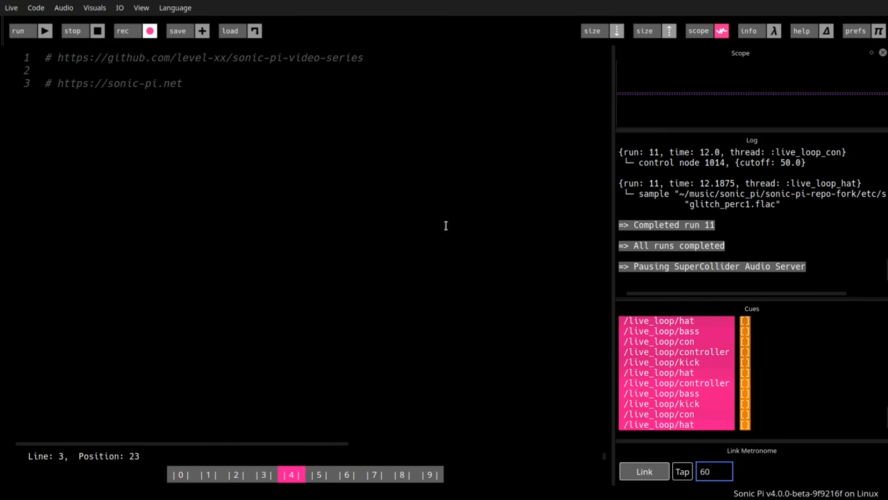
mouse_move(411, 399)
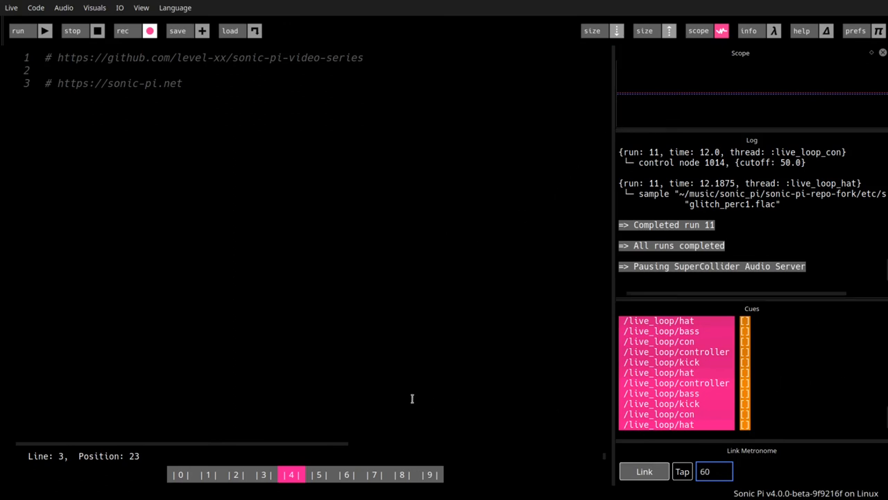
mouse_move(128, 103)
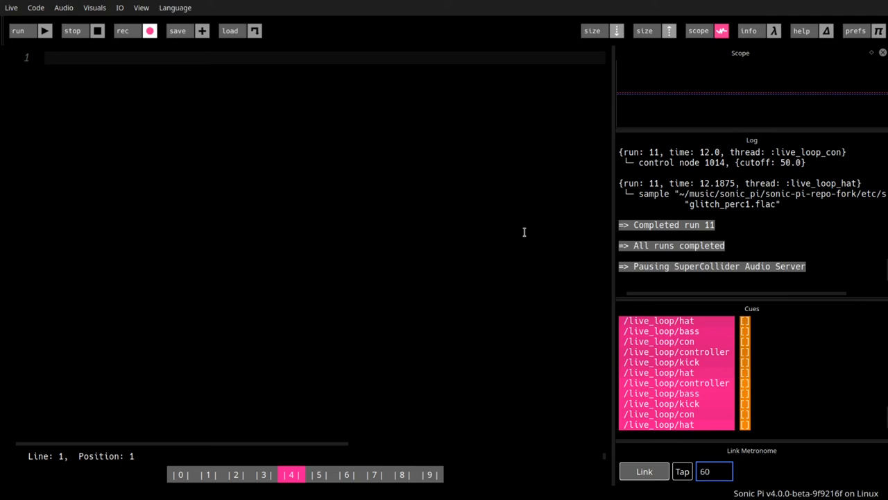
Step: Enter 'play 60' as the buffer's only line of code
type("play")
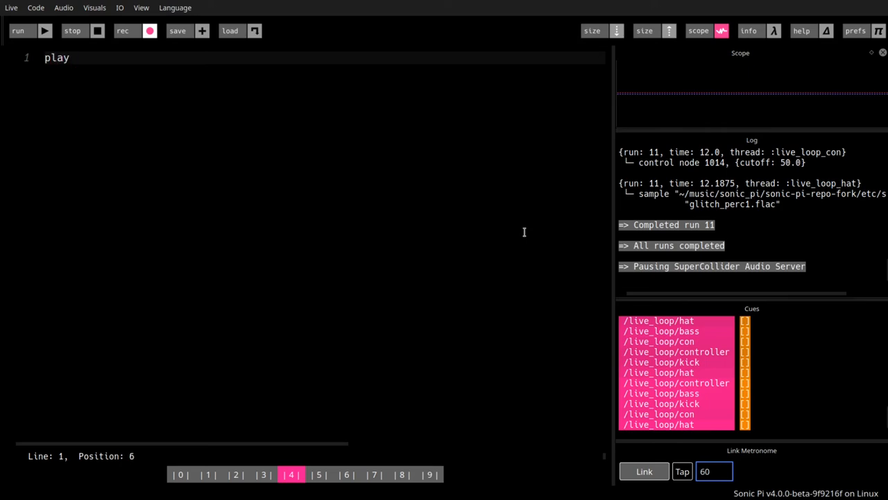
type("6")
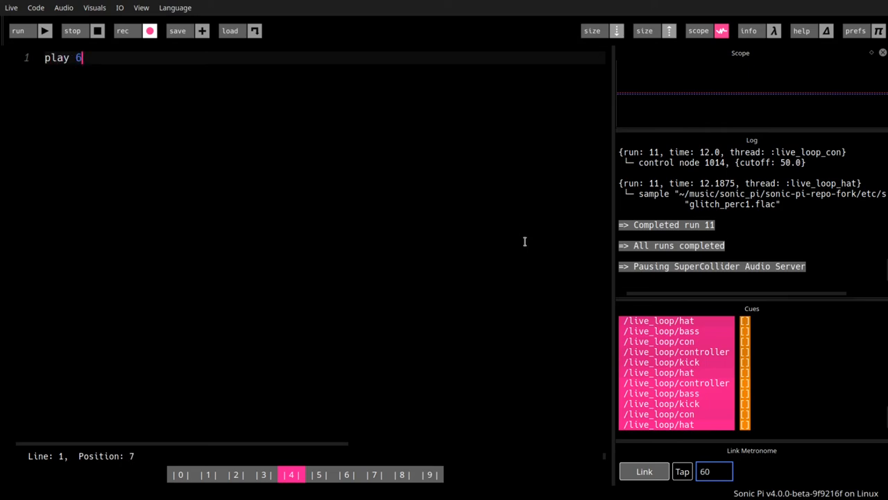
type("0")
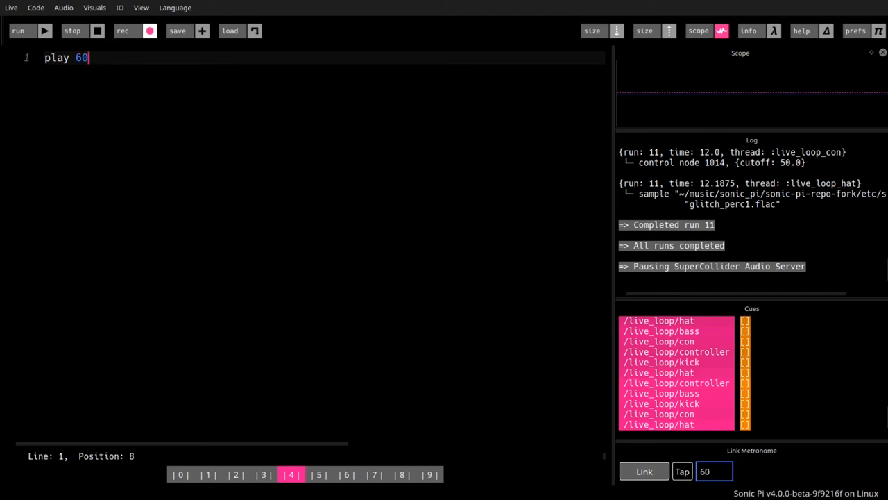
mouse_move(322, 311)
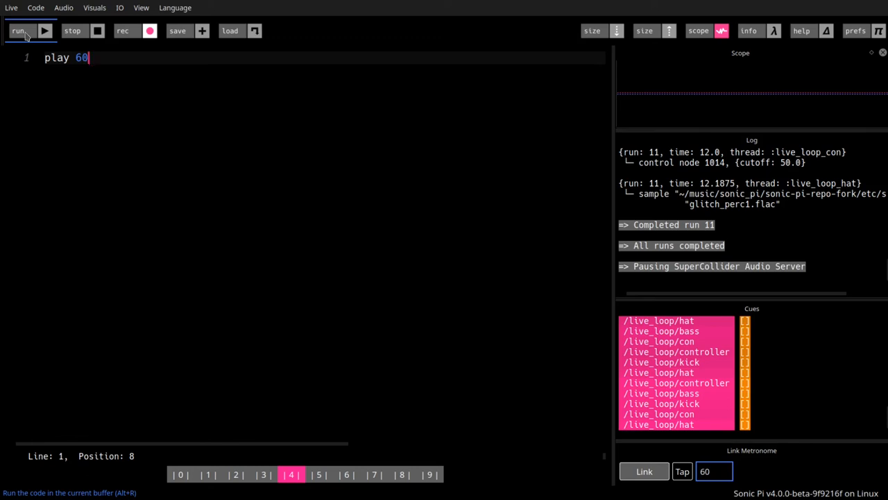
mouse_move(148, 105)
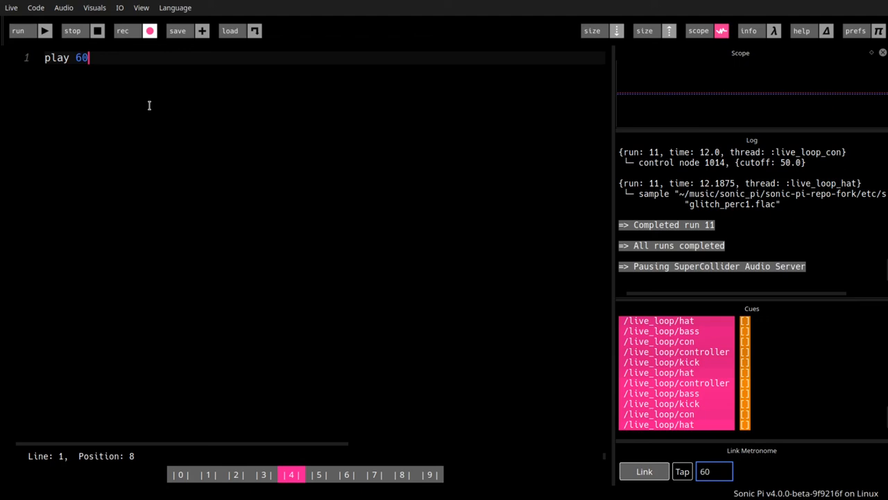
mouse_move(150, 118)
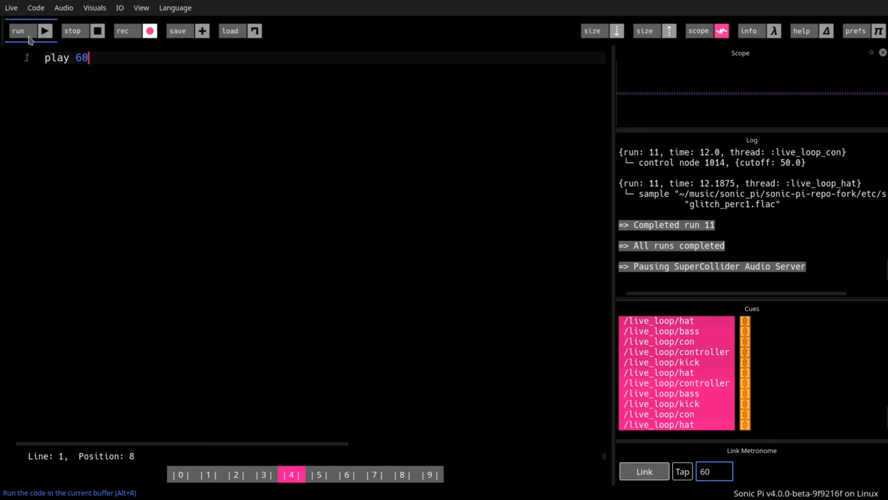
Step: Run 'play 60' three times, each logging synth :beep at note 60
left_click(18, 31)
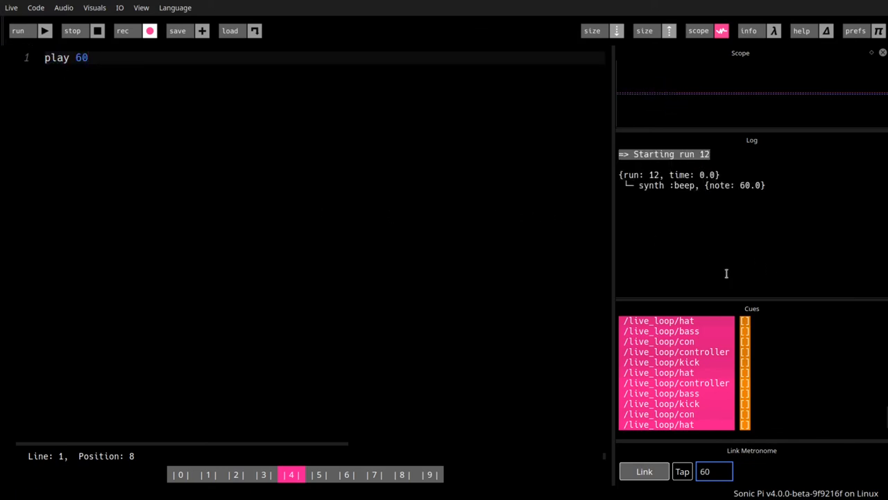
left_click(18, 30)
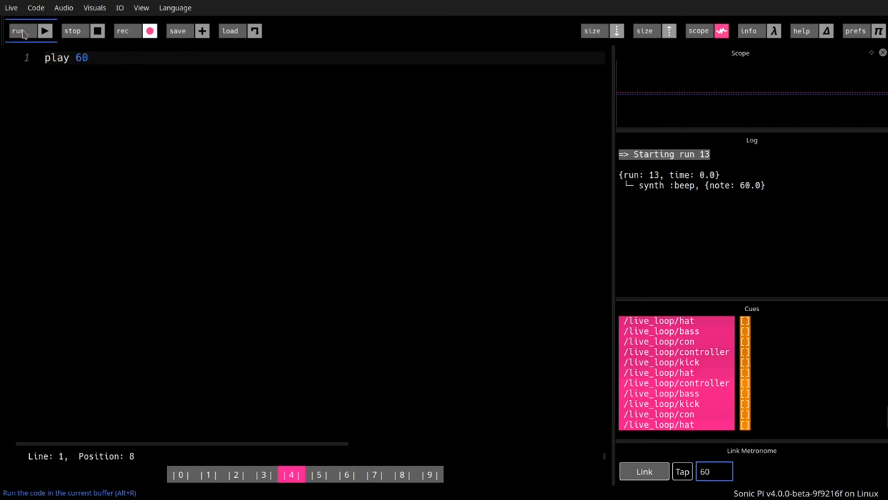
left_click(18, 31)
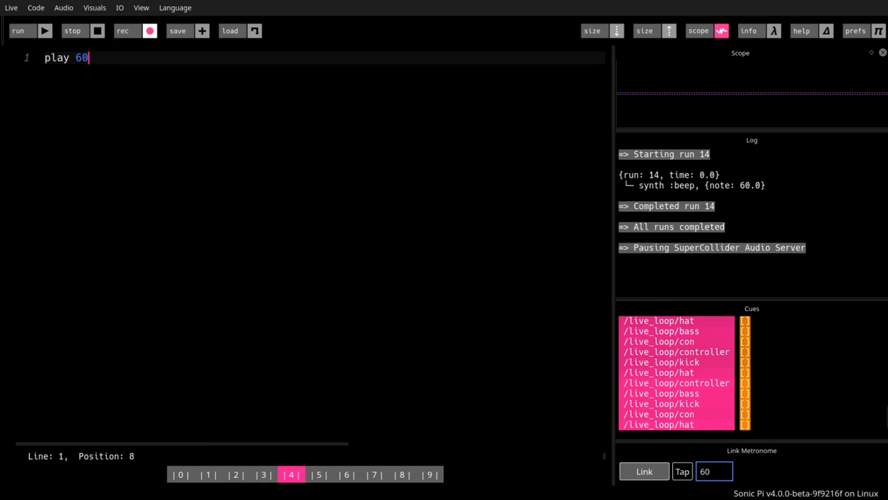
mouse_move(106, 198)
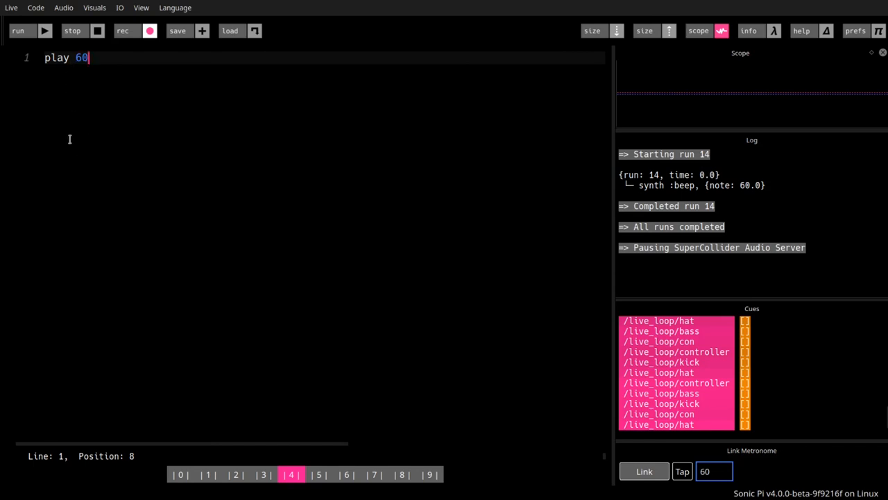
mouse_move(114, 118)
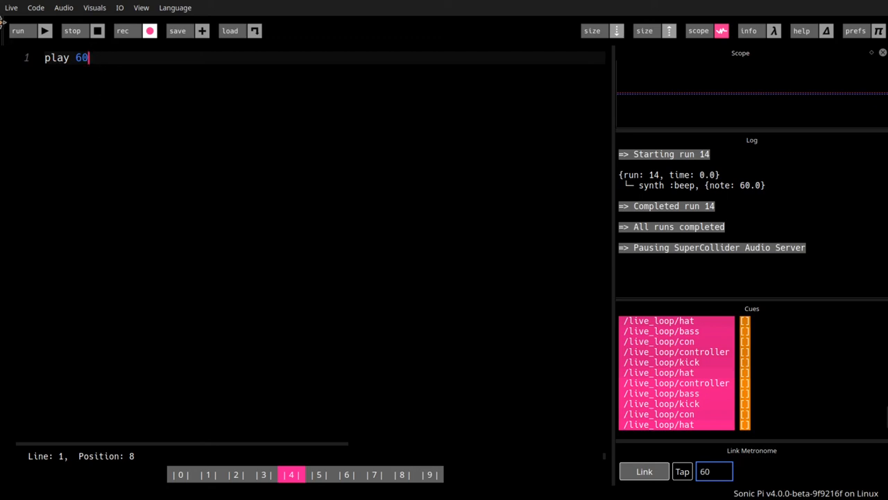
mouse_move(165, 186)
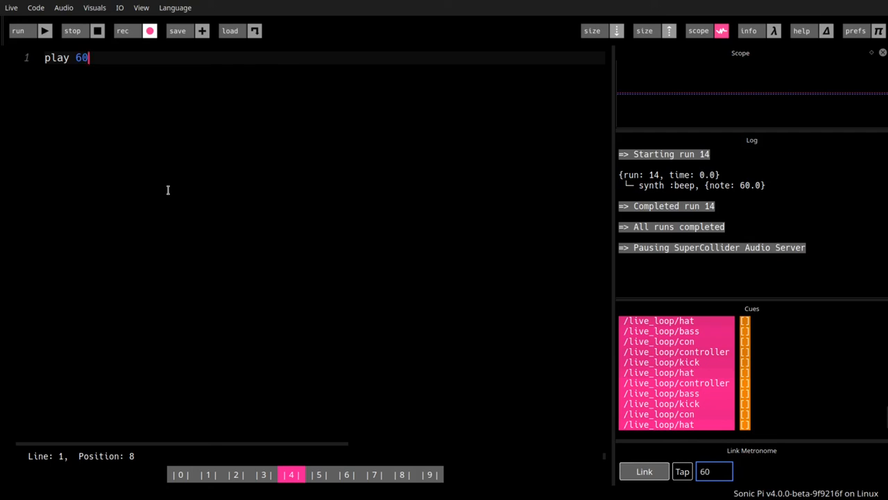
mouse_move(300, 232)
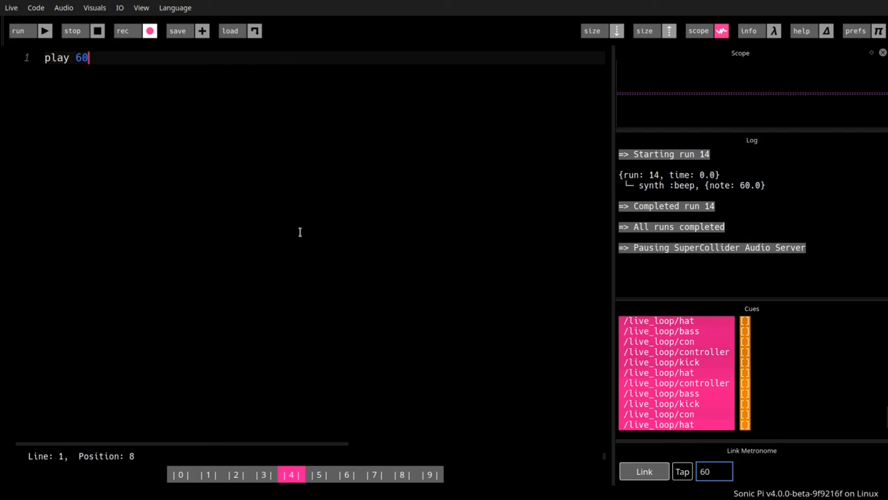